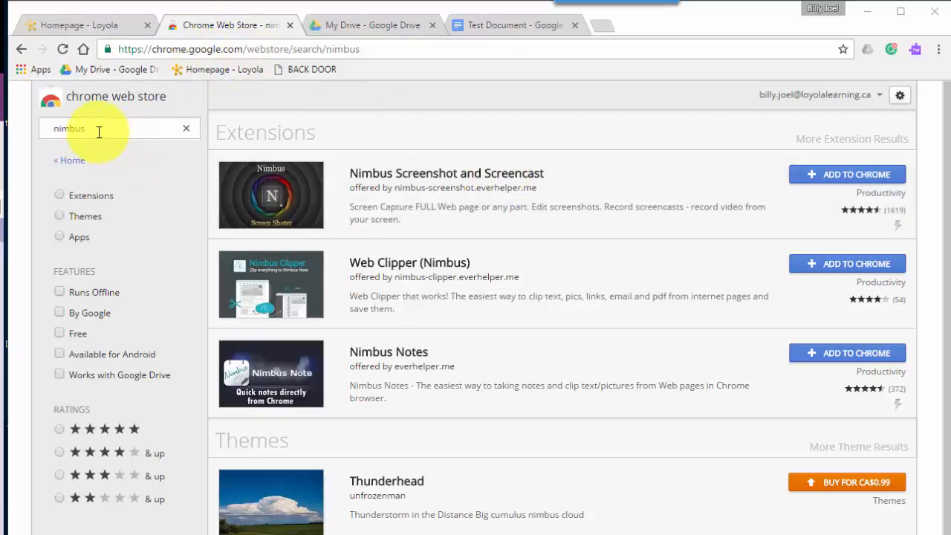
pyautogui.moveTo(827, 179)
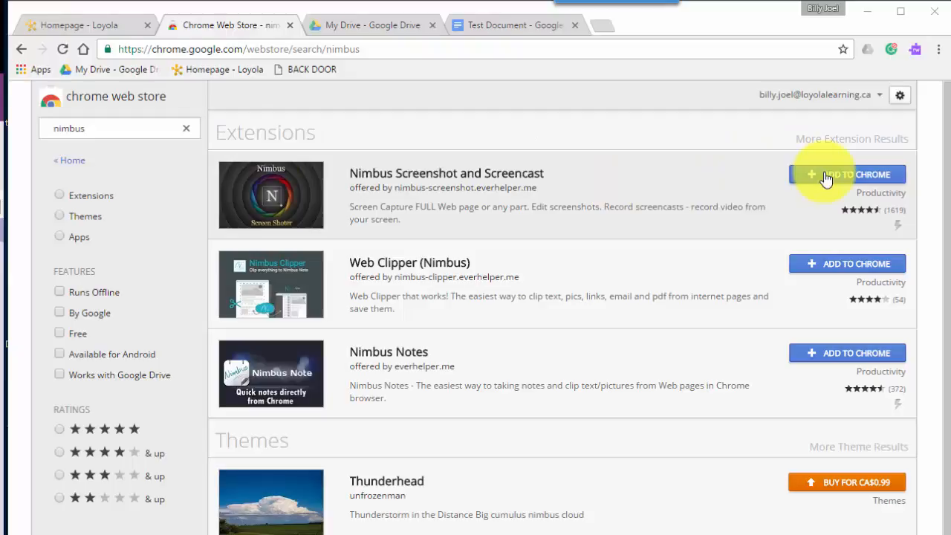
# Install Nimbus Screenshot and Screencast from the Chrome Web Store with Add to Chrome and Add extension
pyautogui.click(857, 174)
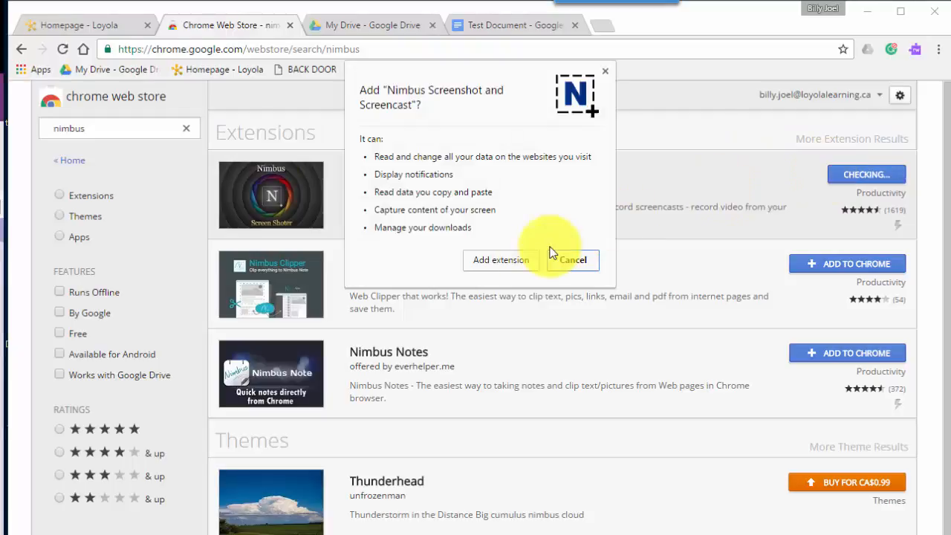
pyautogui.click(573, 260)
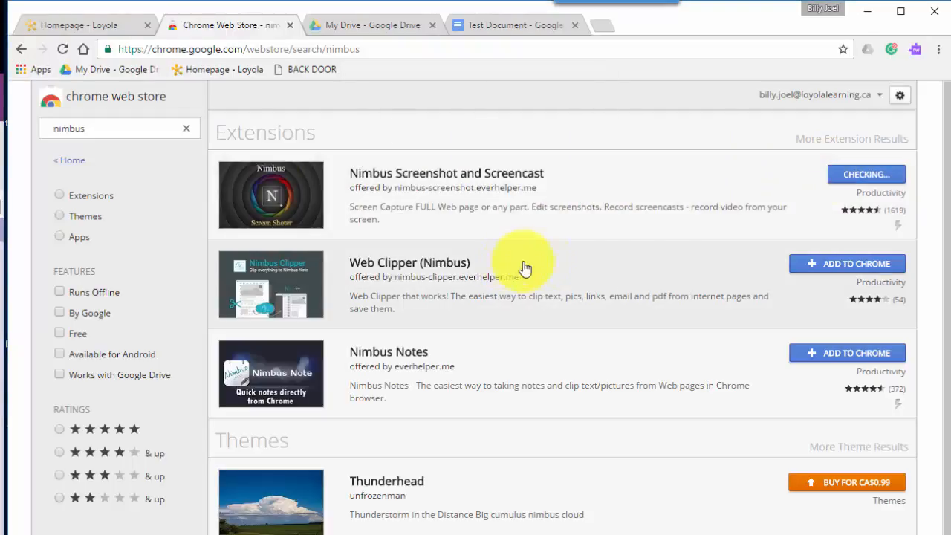
pyautogui.moveTo(727, 184)
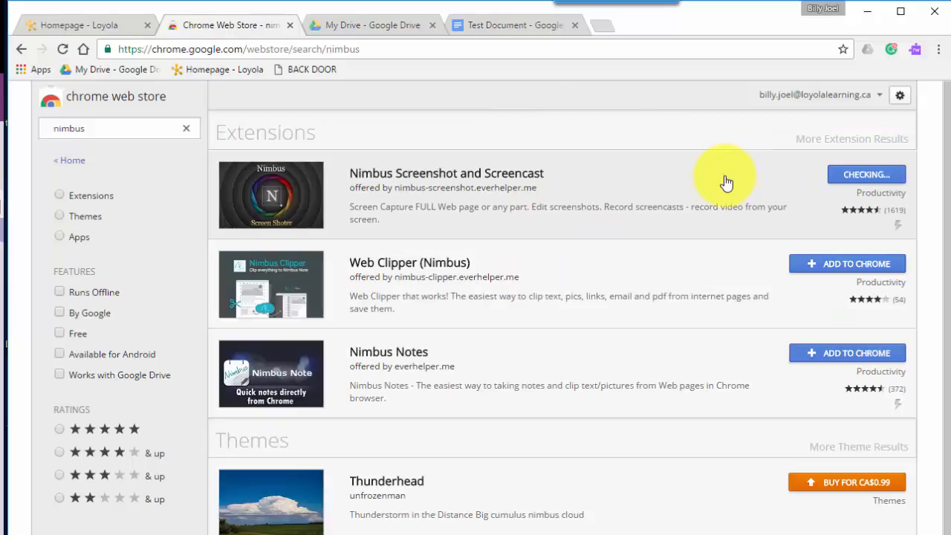
pyautogui.click(866, 174)
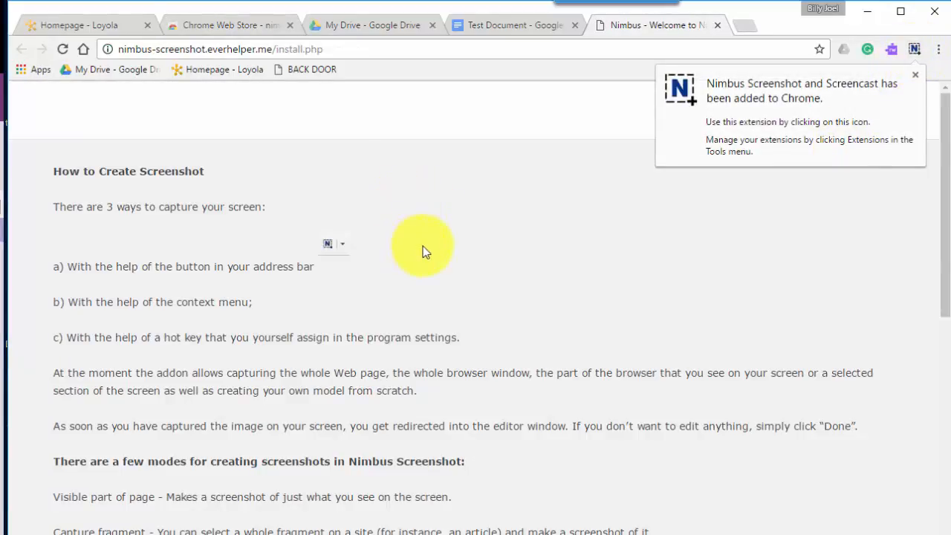
# Capture a selected area of the welcome page and annotate it with a red arrow and text
pyautogui.scroll(-3)
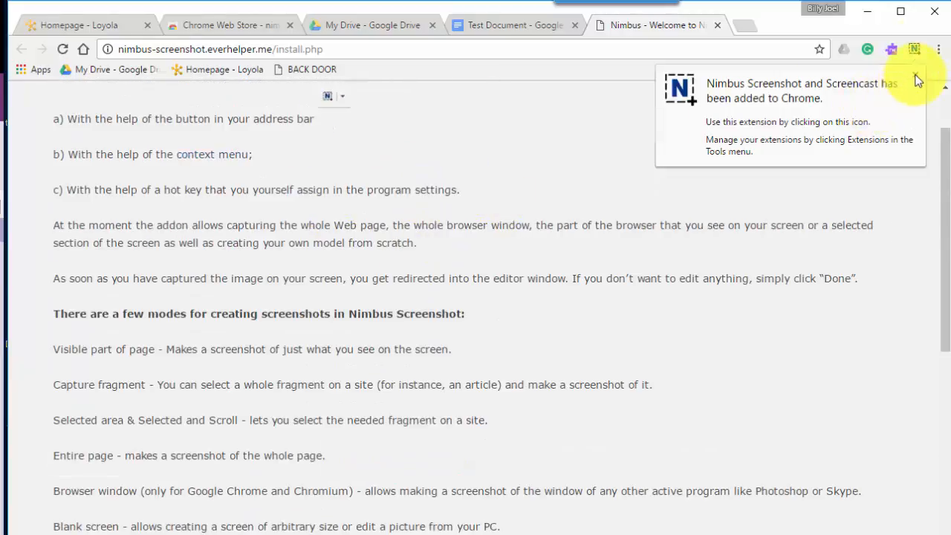
pyautogui.click(915, 49)
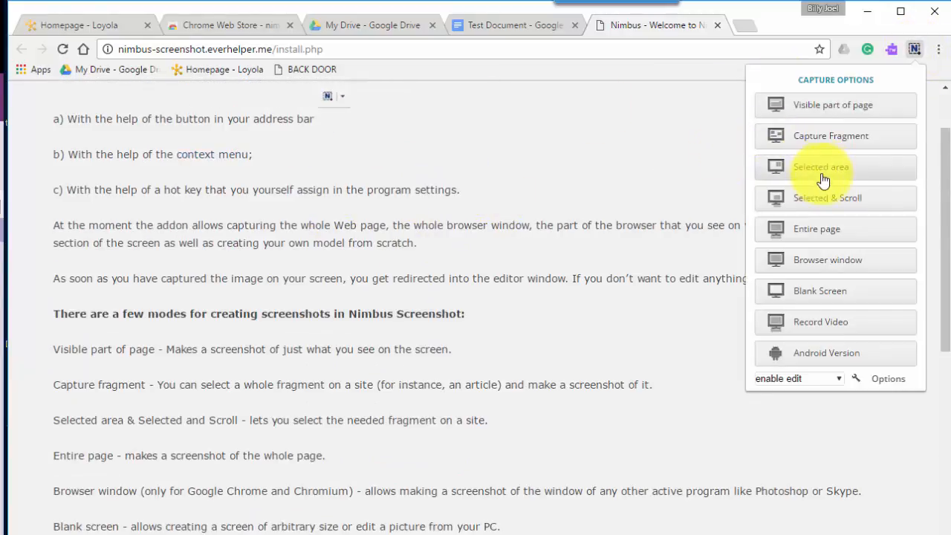
pyautogui.click(820, 167)
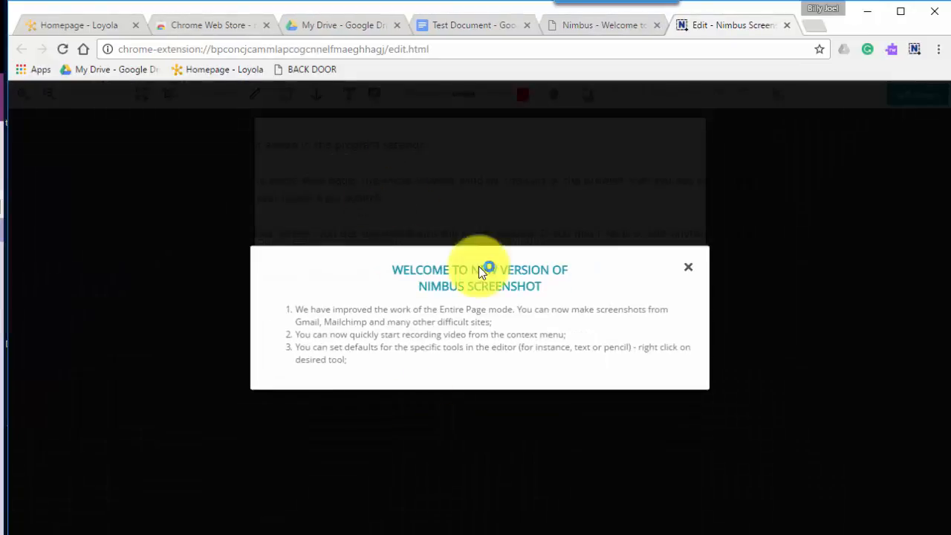
pyautogui.click(687, 266)
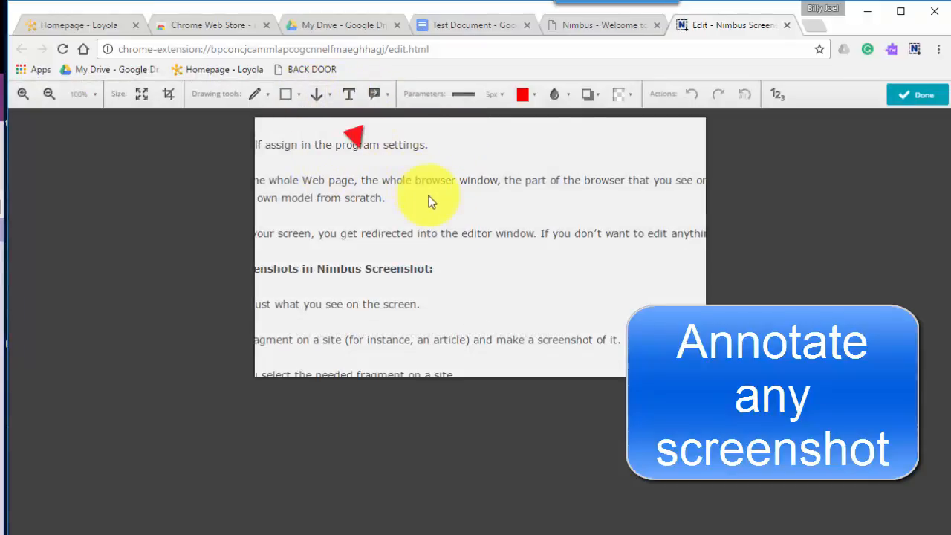
pyautogui.moveTo(292, 220); pyautogui.dragTo(411, 256)
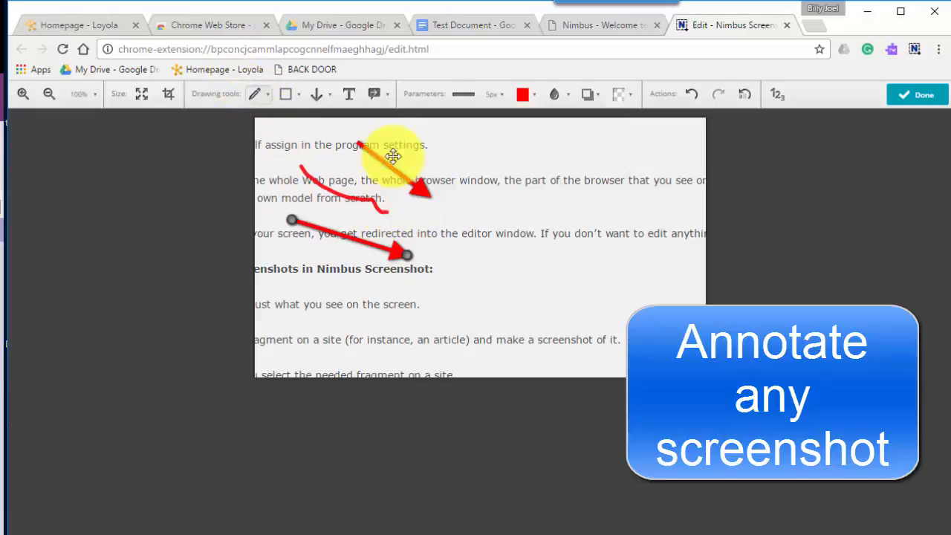
pyautogui.click(348, 94)
pyautogui.write('l;k;oki')
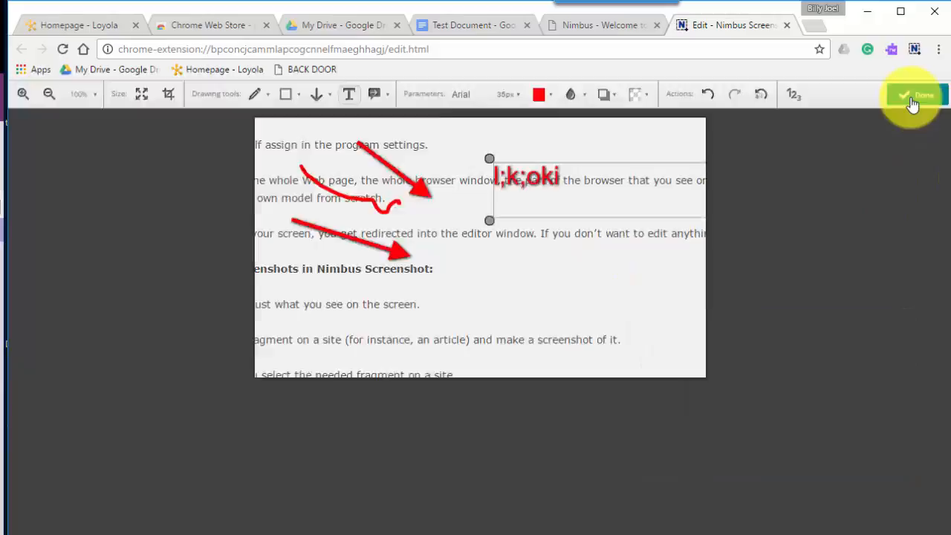
# Finish the annotated capture and copy the image from the Save Screenshot page
pyautogui.click(914, 95)
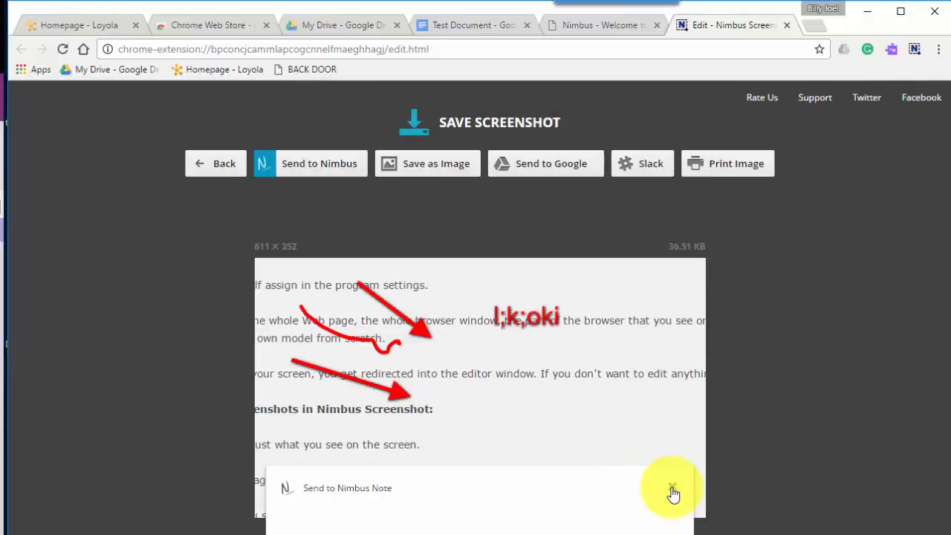
pyautogui.rightClick(672, 494)
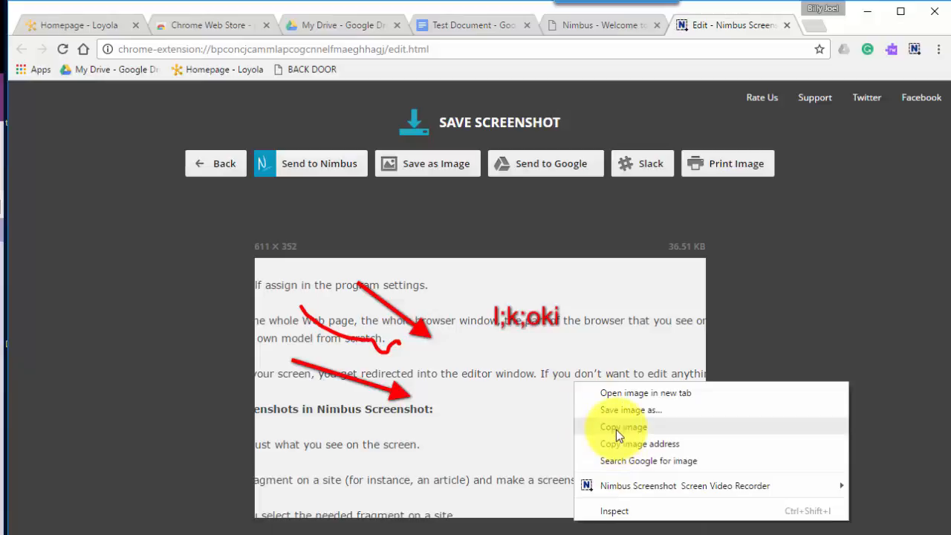
pyautogui.click(472, 24)
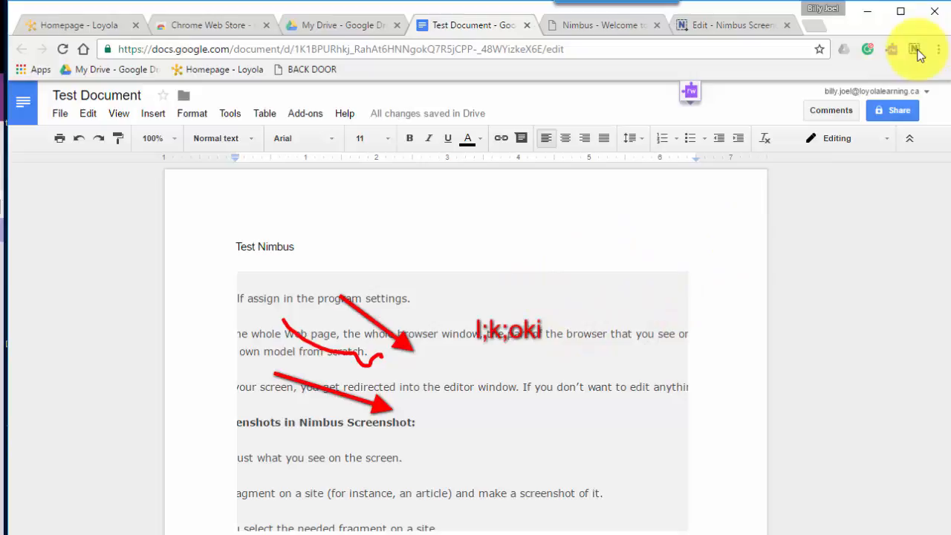
pyautogui.moveTo(915, 49)
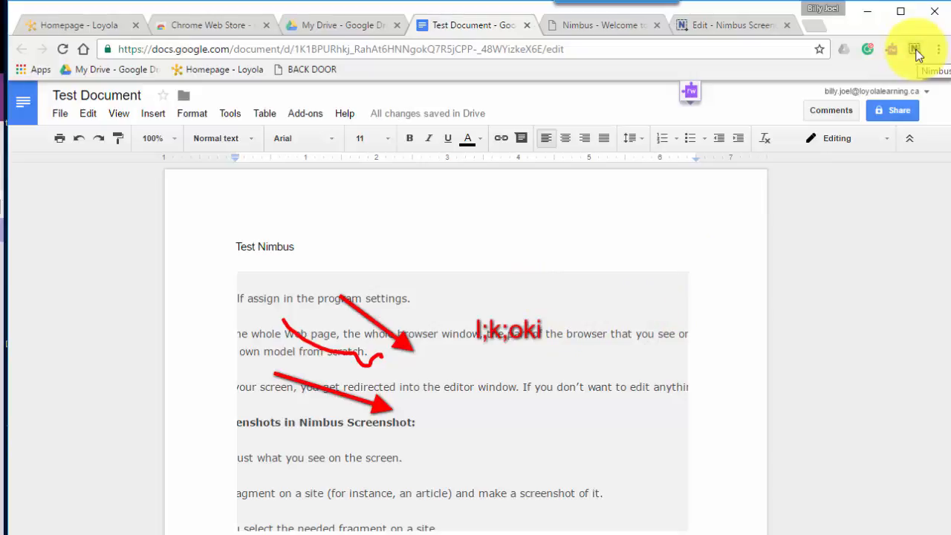
pyautogui.moveTo(916, 49)
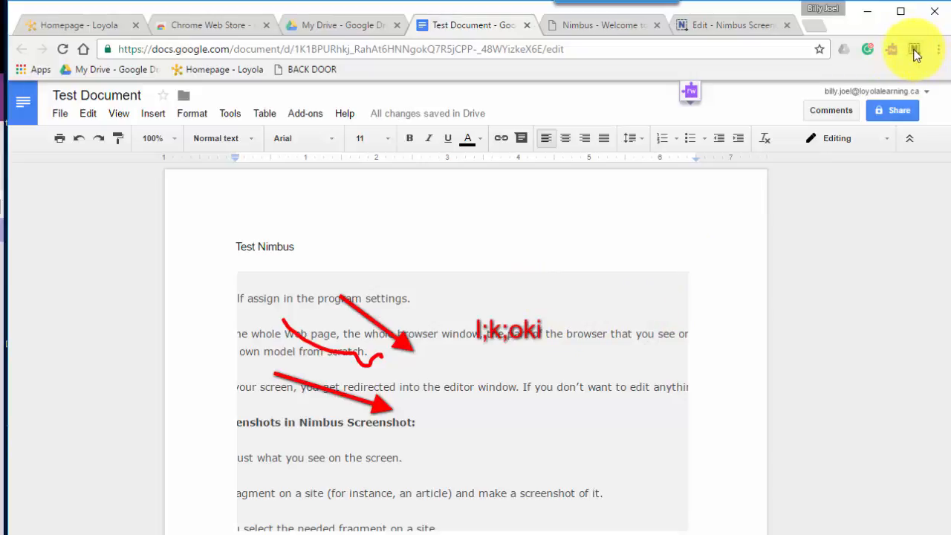
pyautogui.moveTo(914, 50)
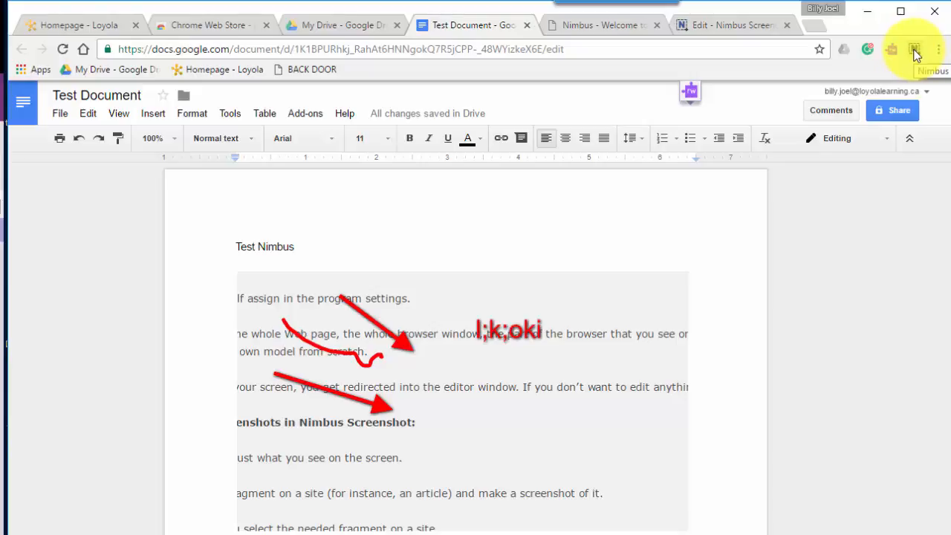
# Record a short Tab Record screencast of the Test Document page and stop it
pyautogui.click(915, 49)
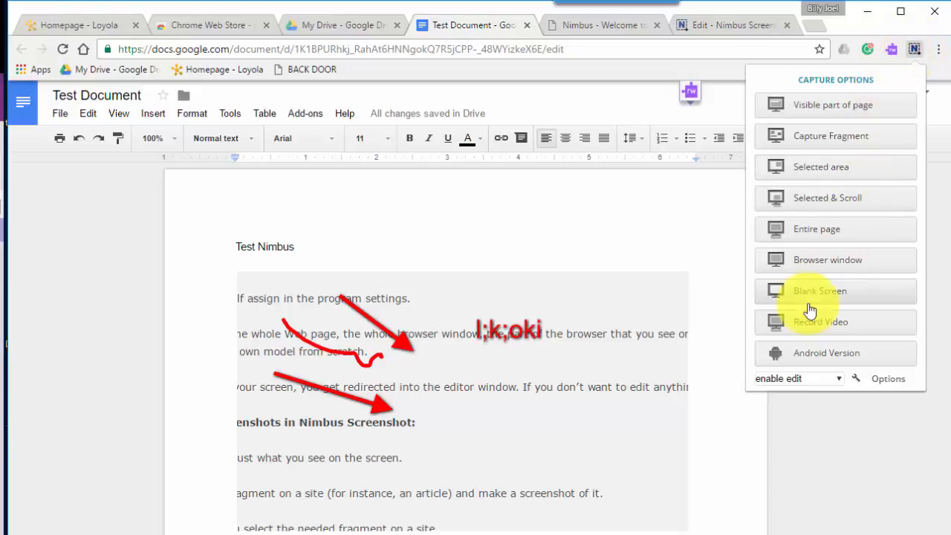
pyautogui.moveTo(825, 322)
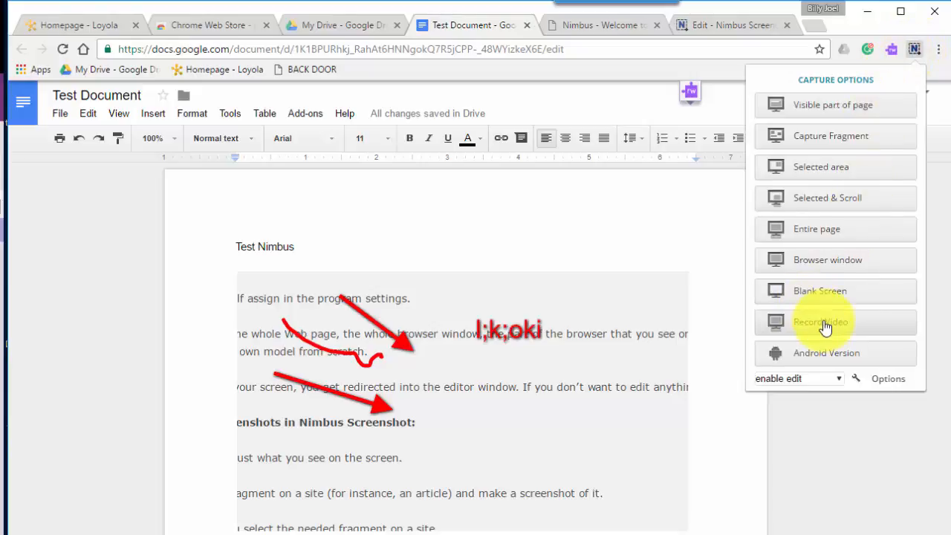
pyautogui.click(821, 322)
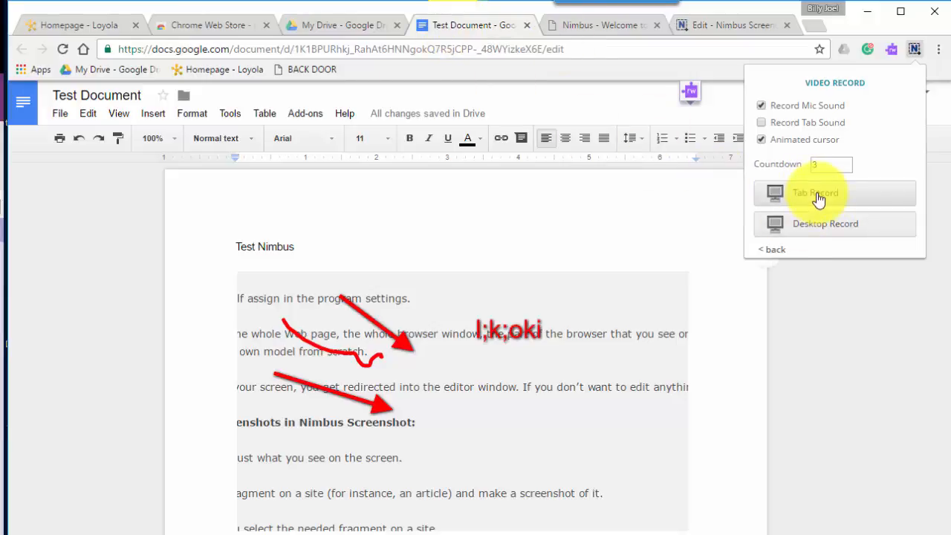
pyautogui.click(816, 193)
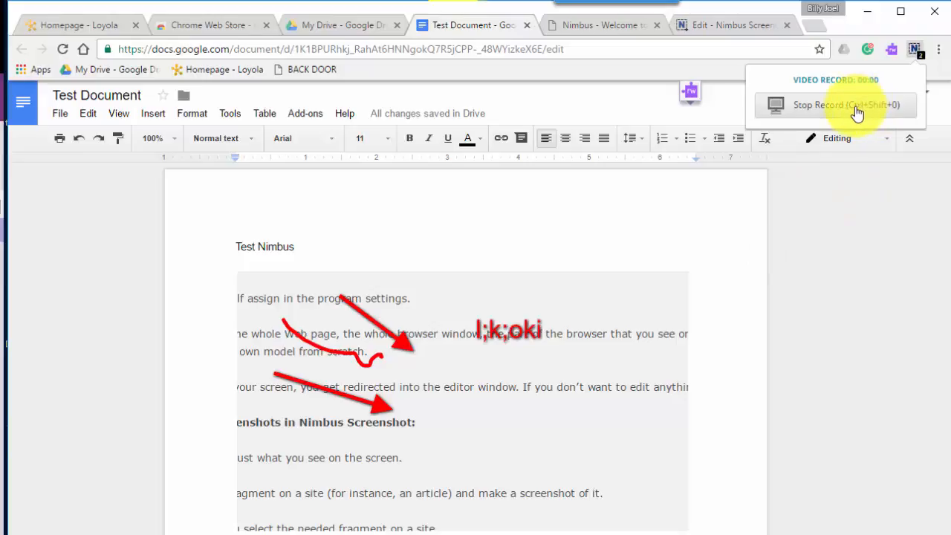
pyautogui.click(835, 104)
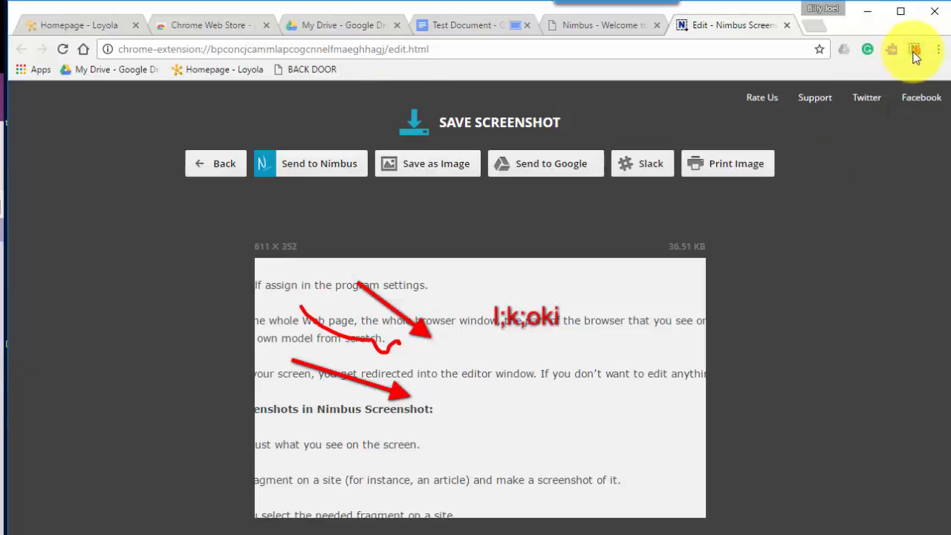
pyautogui.click(460, 24)
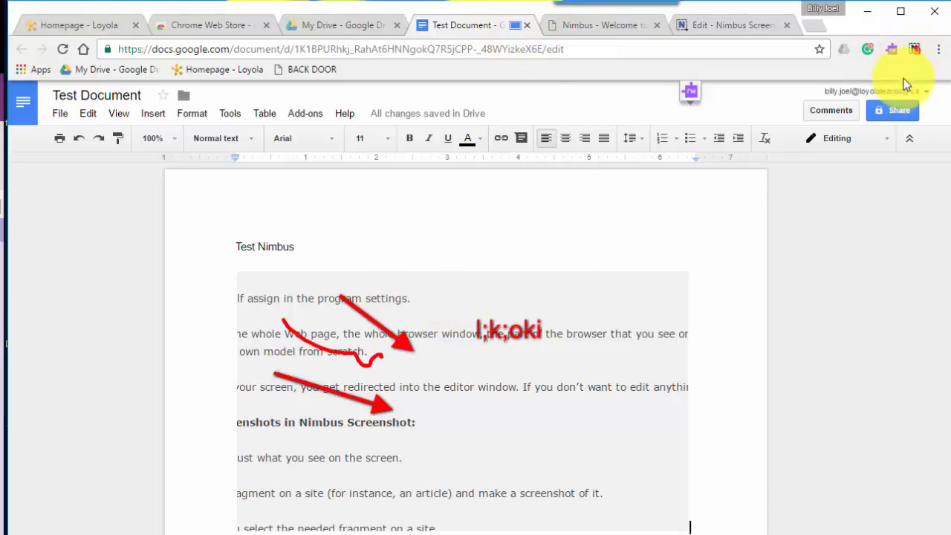
pyautogui.click(914, 49)
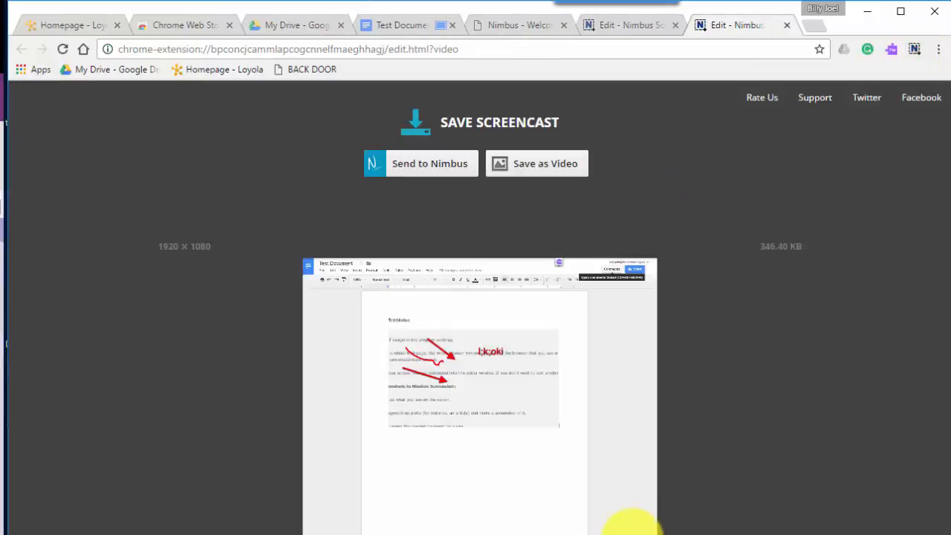
pyautogui.moveTo(435, 494)
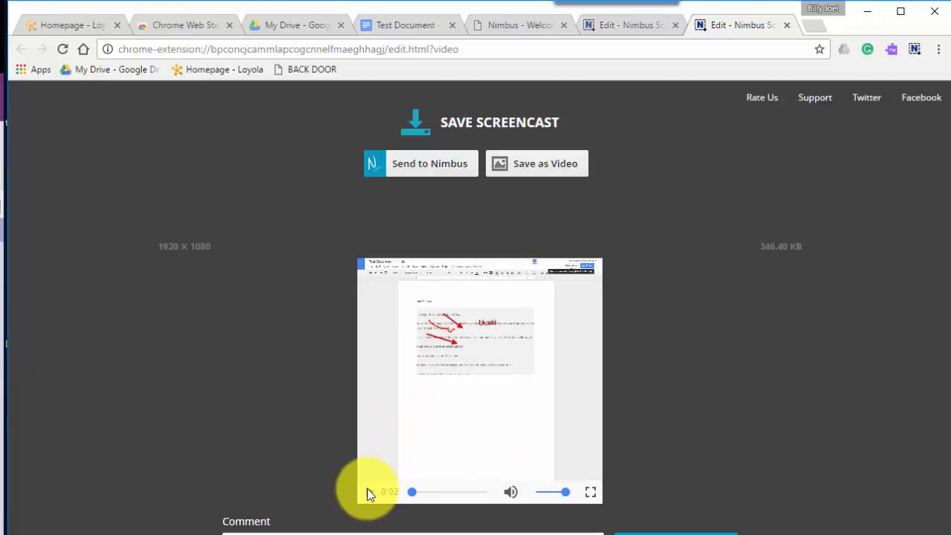
# Save the screencast as 'nimbus-test video.webm' in the AAA TEMP folder
pyautogui.click(370, 492)
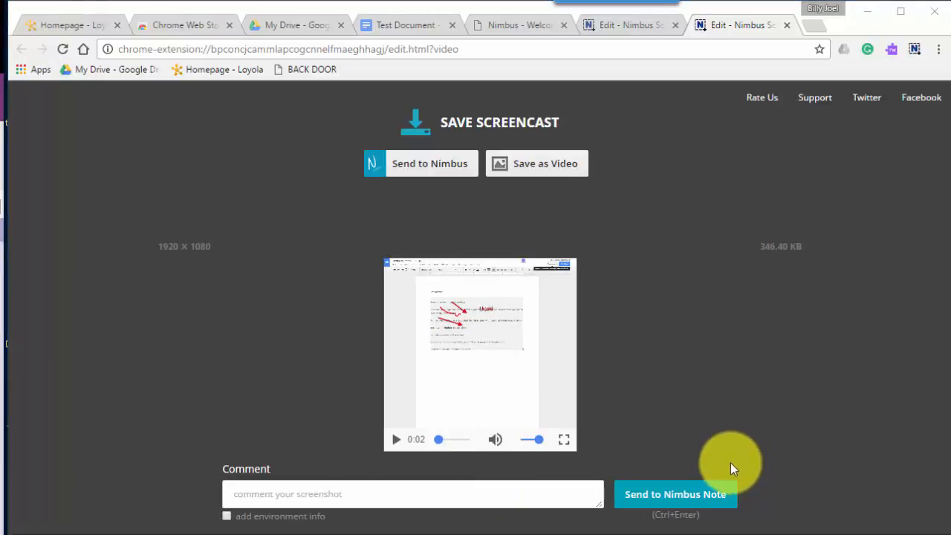
pyautogui.moveTo(535, 164)
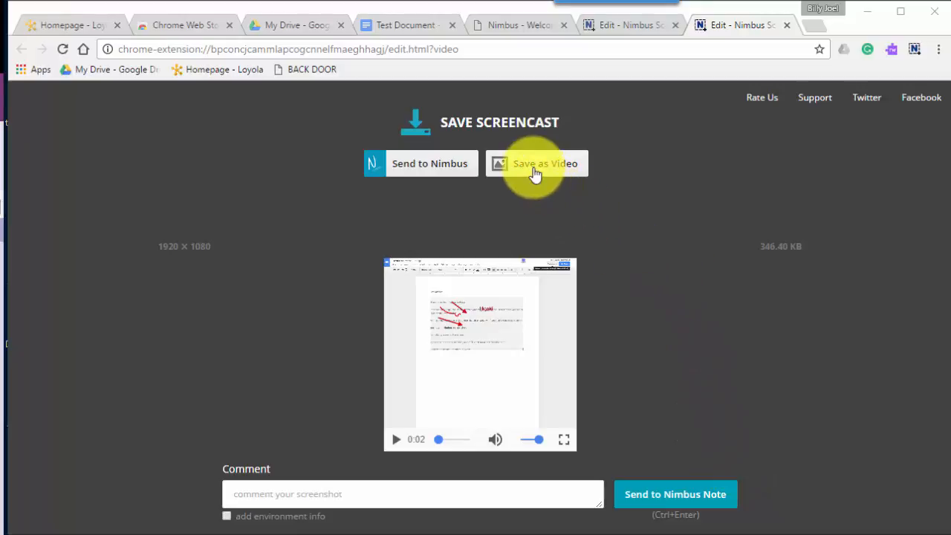
pyautogui.click(535, 164)
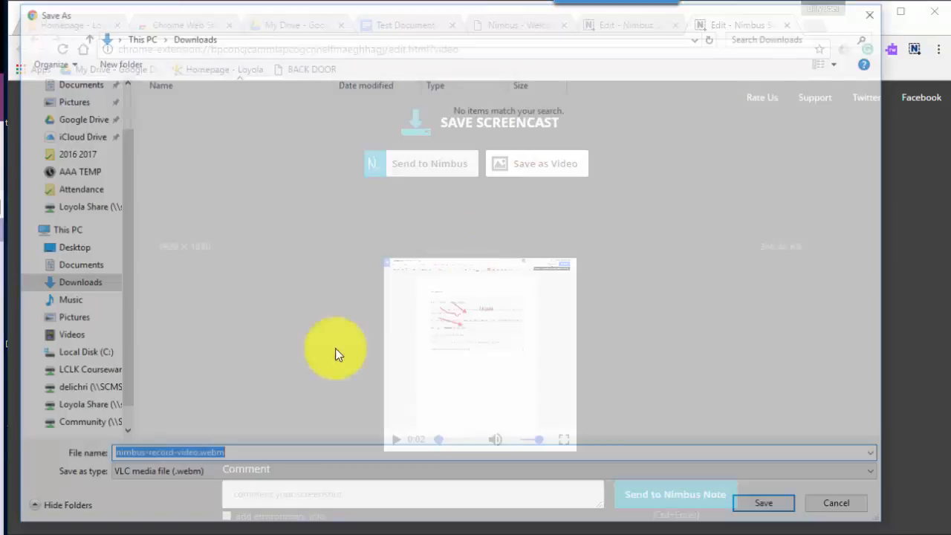
pyautogui.click(79, 171)
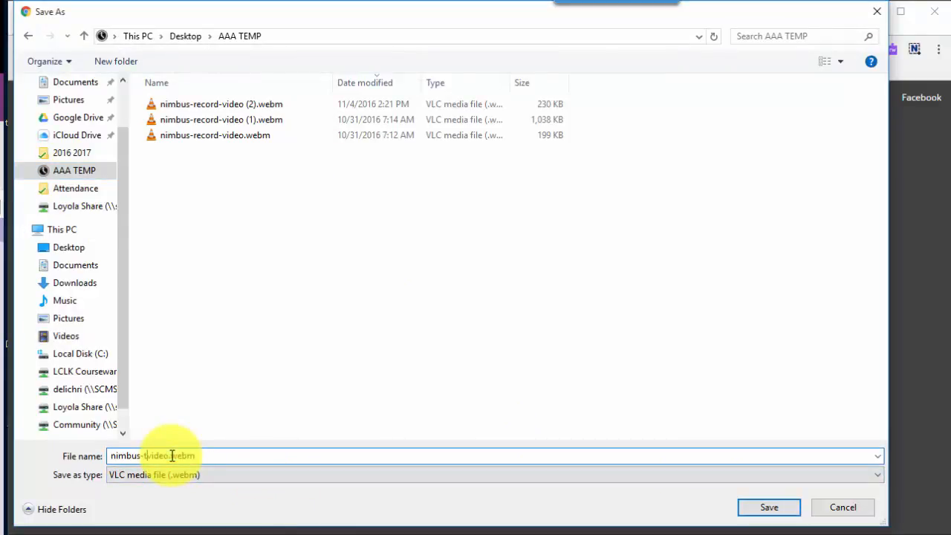
pyautogui.write('nimbus-test video.webm')
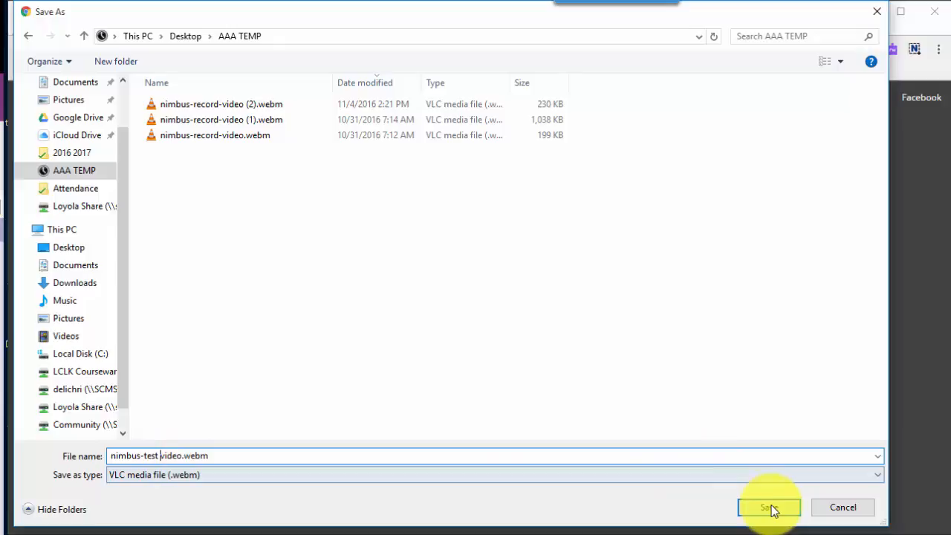
pyautogui.click(769, 508)
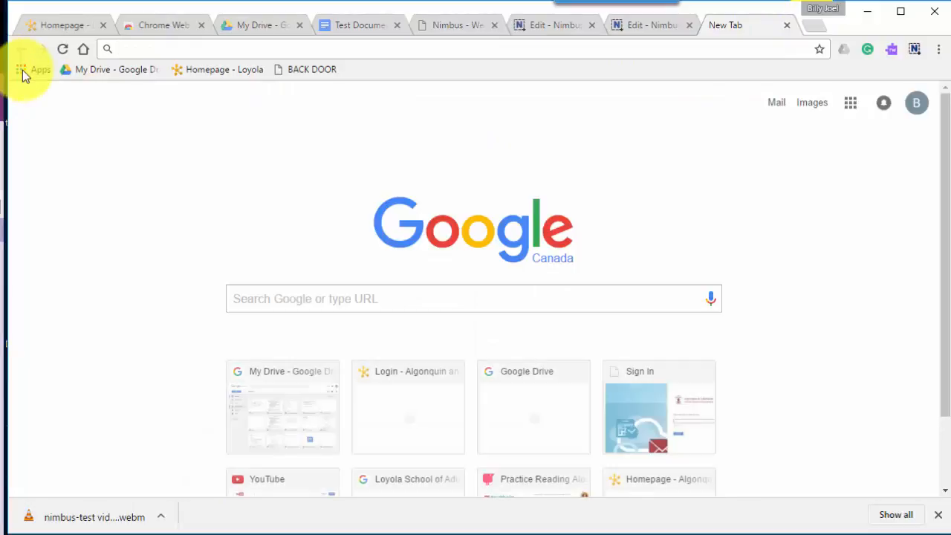
# Open YouTube from Chrome Apps, go to My Channel's upload page, and show privacy options
pyautogui.click(34, 69)
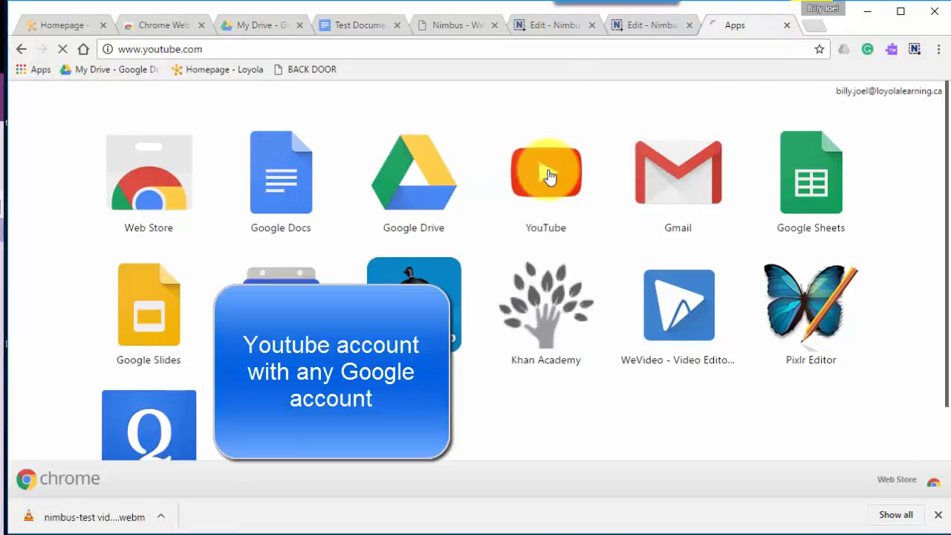
pyautogui.click(546, 172)
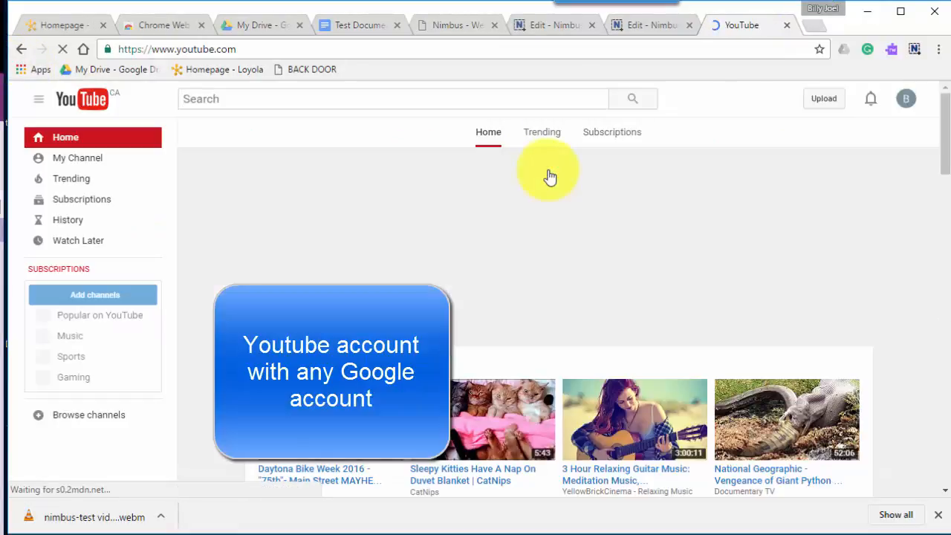
pyautogui.click(77, 158)
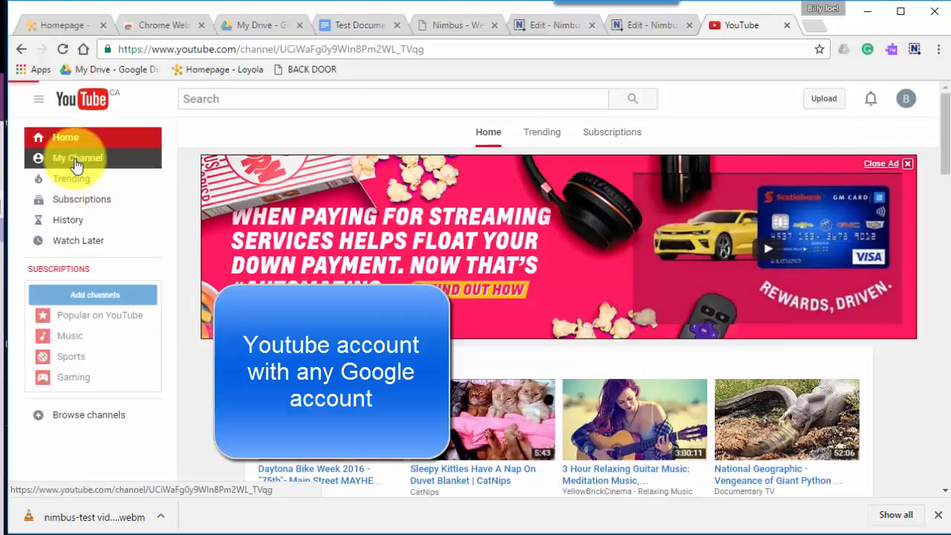
pyautogui.click(77, 157)
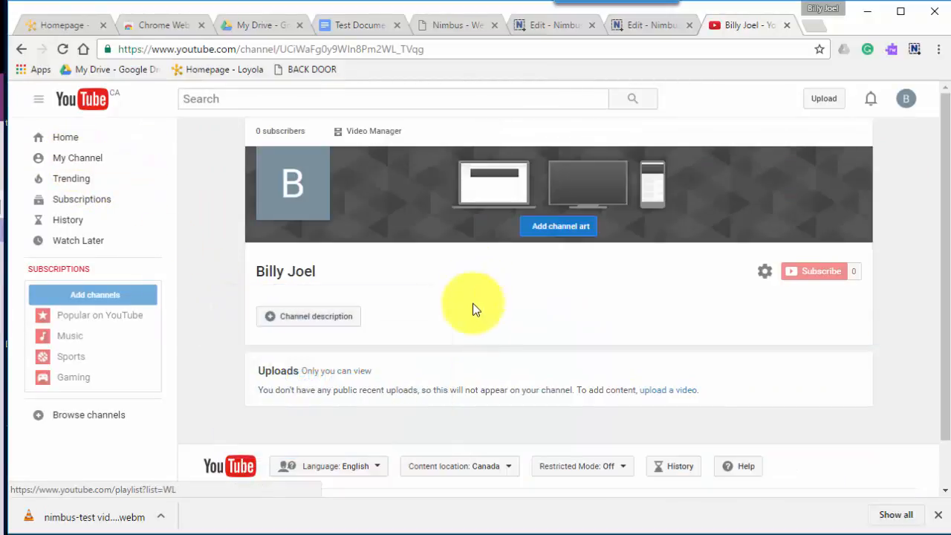
pyautogui.moveTo(728, 182)
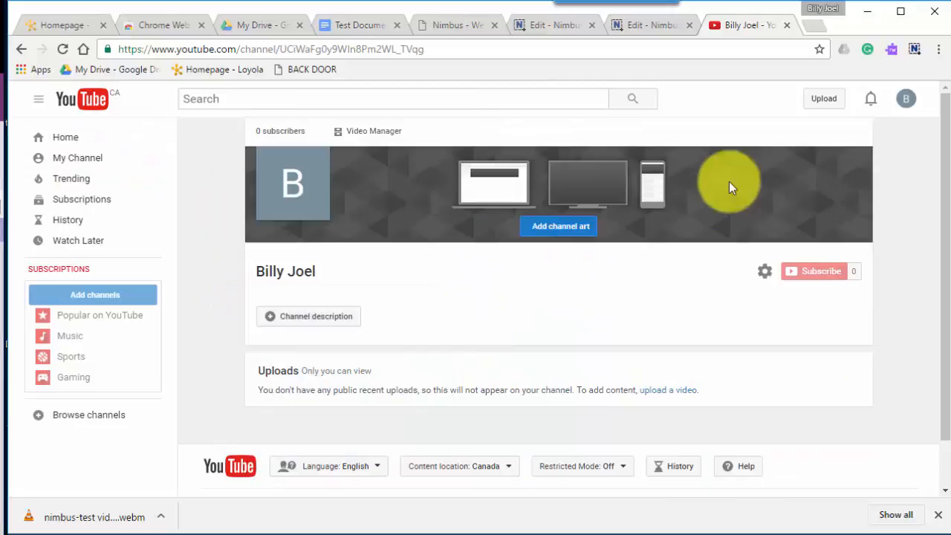
pyautogui.click(824, 98)
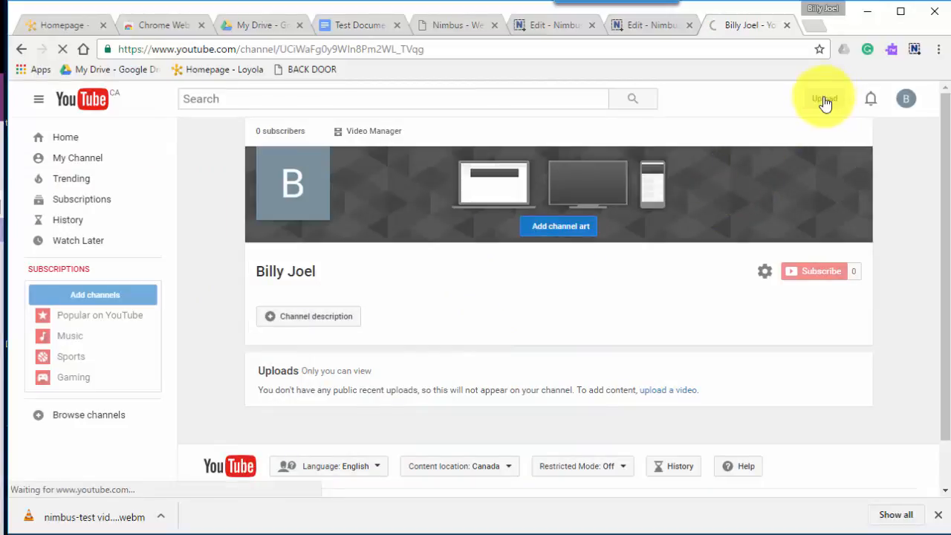
pyautogui.click(824, 98)
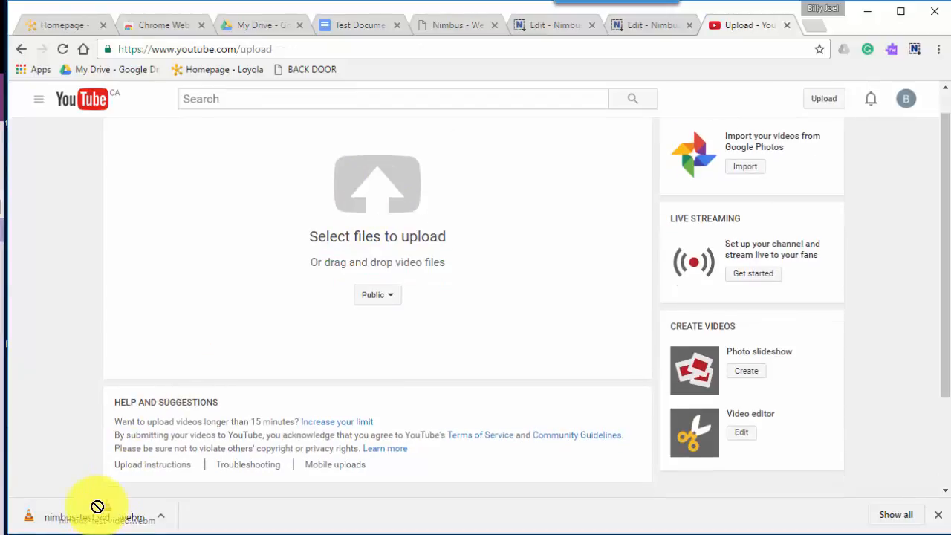
pyautogui.click(378, 295)
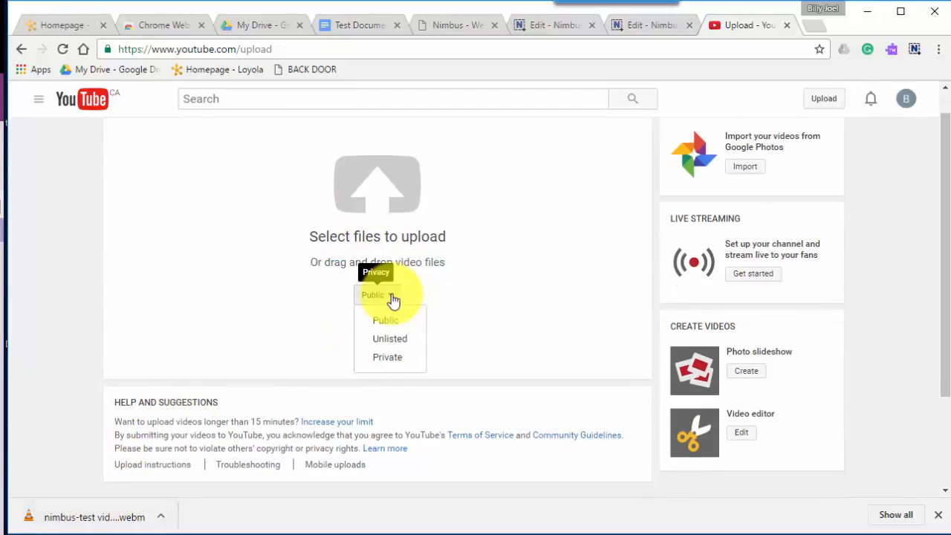
# Upload the webm as unlisted 'nimbus test video', confirm its details, and view share and embed links
pyautogui.click(389, 339)
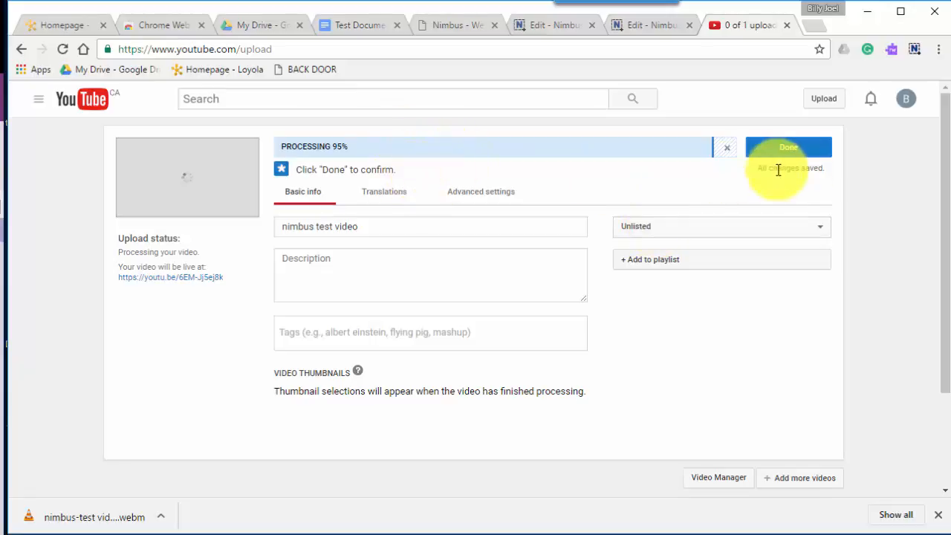
pyautogui.click(787, 146)
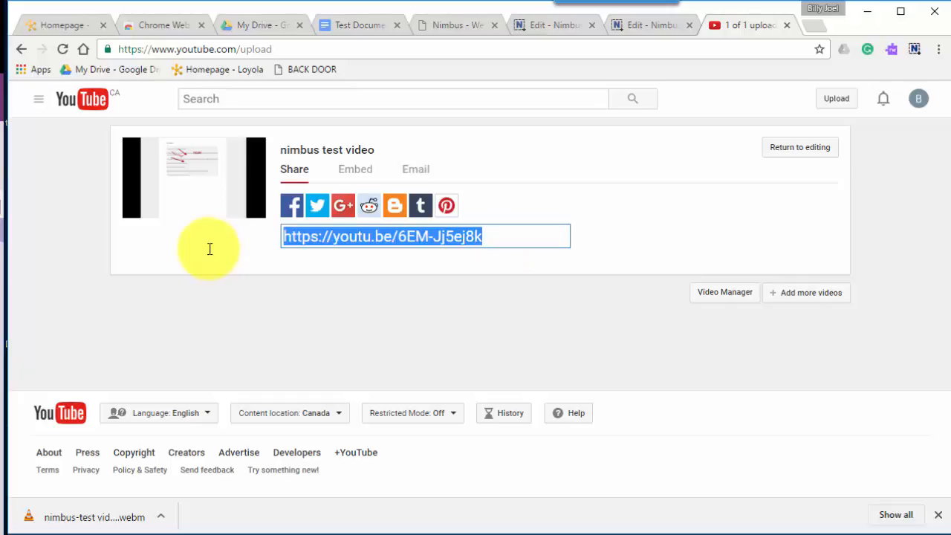
pyautogui.click(355, 169)
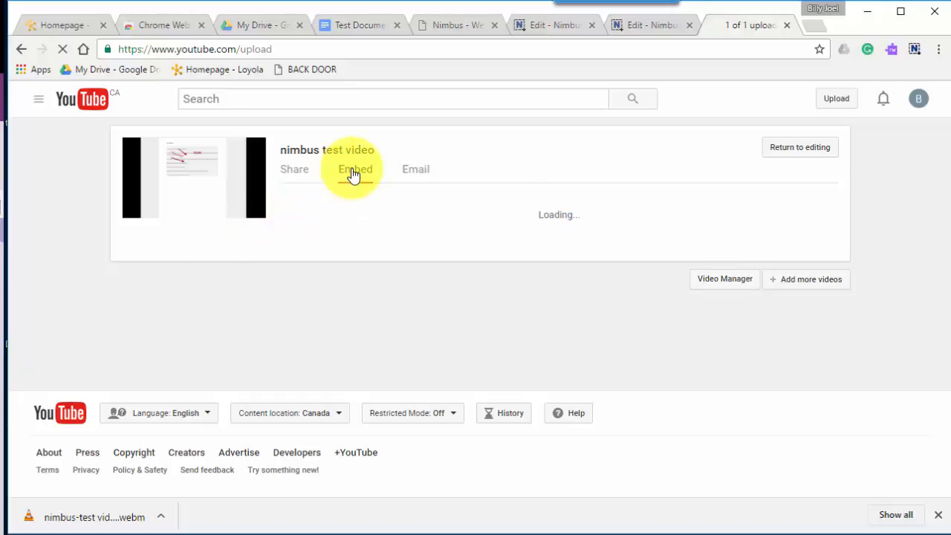
pyautogui.click(294, 169)
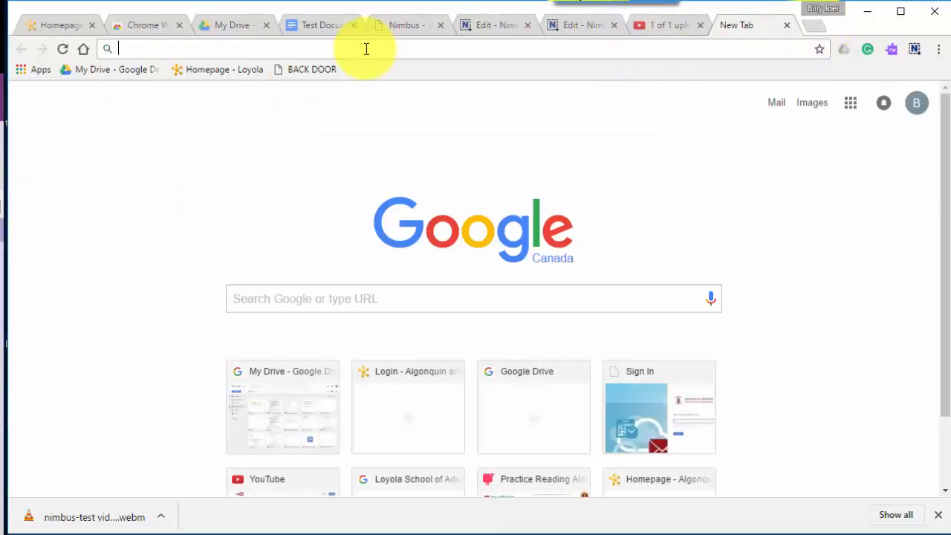
pyautogui.write('https://youtu.be/6EM-Jj5ej8k')
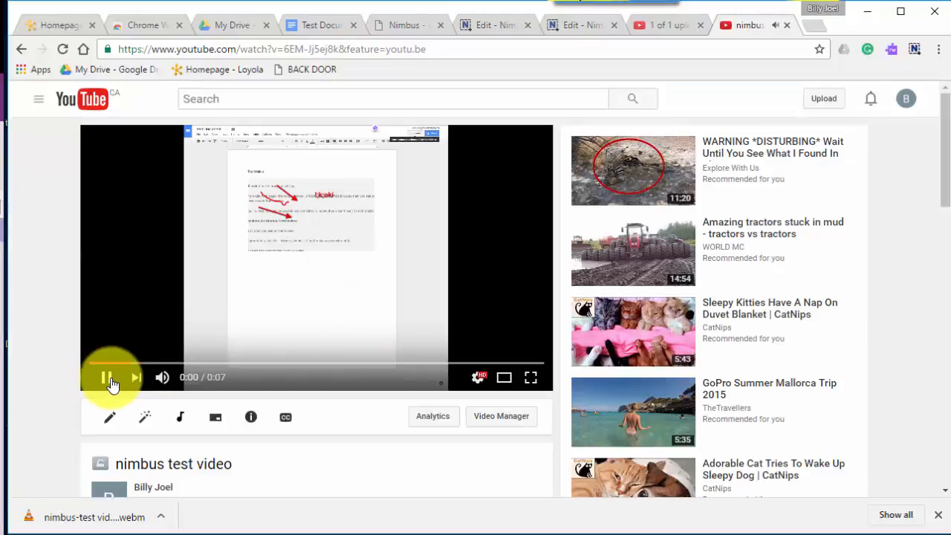
pyautogui.click(106, 378)
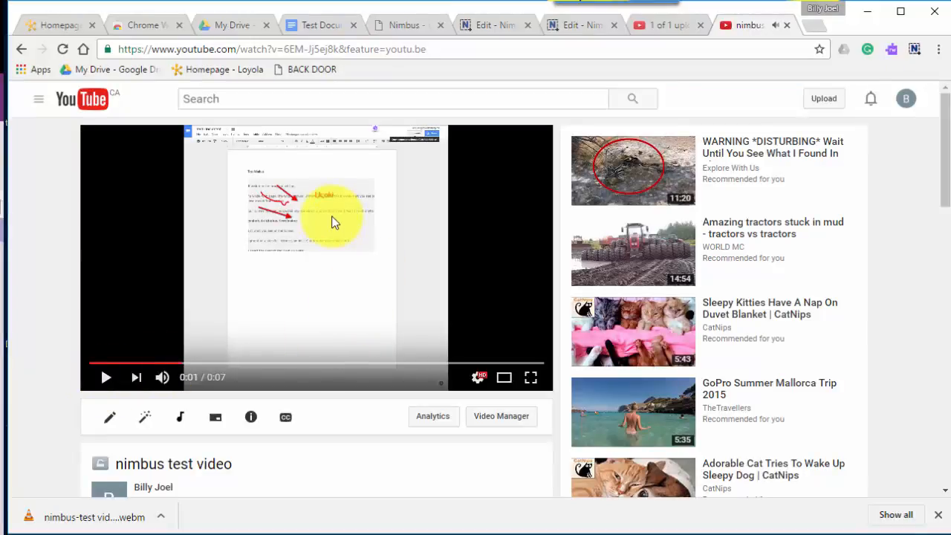
pyautogui.moveTo(379, 311)
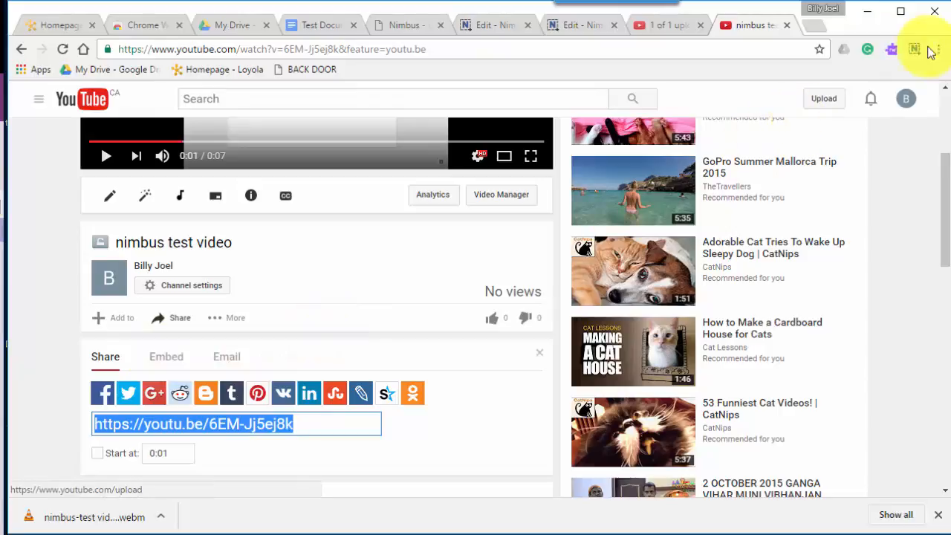
pyautogui.moveTo(878, 391)
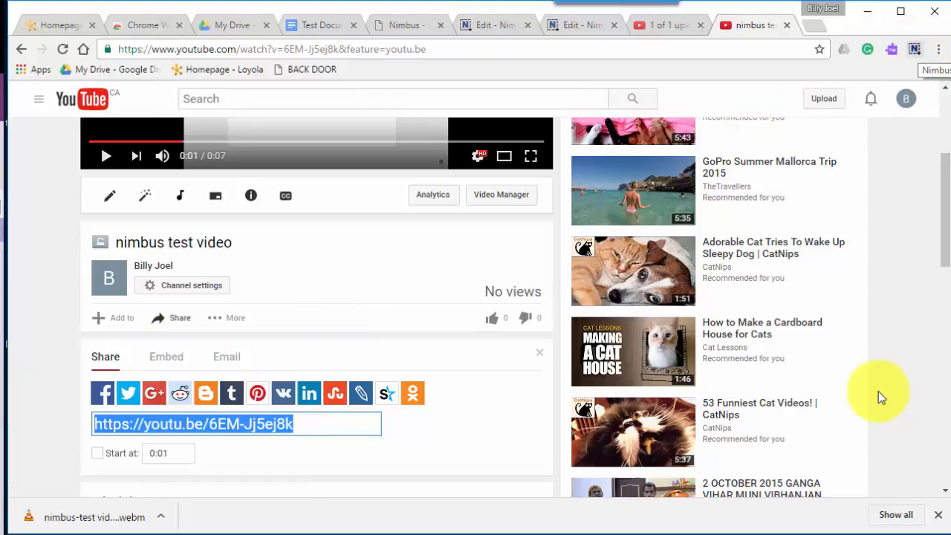